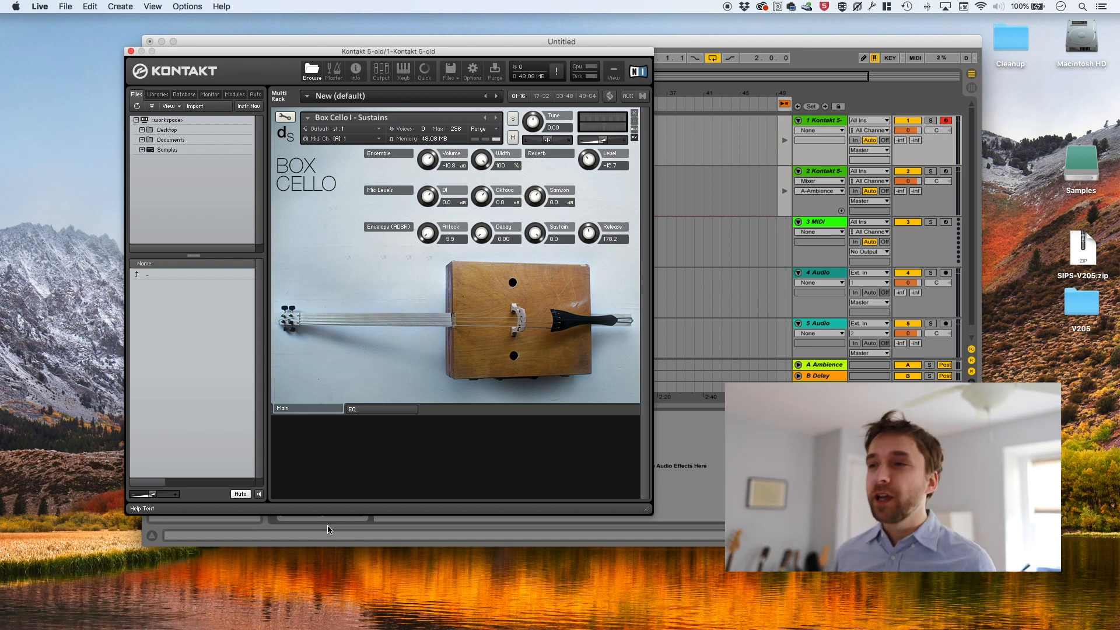
pyautogui.moveTo(289, 119)
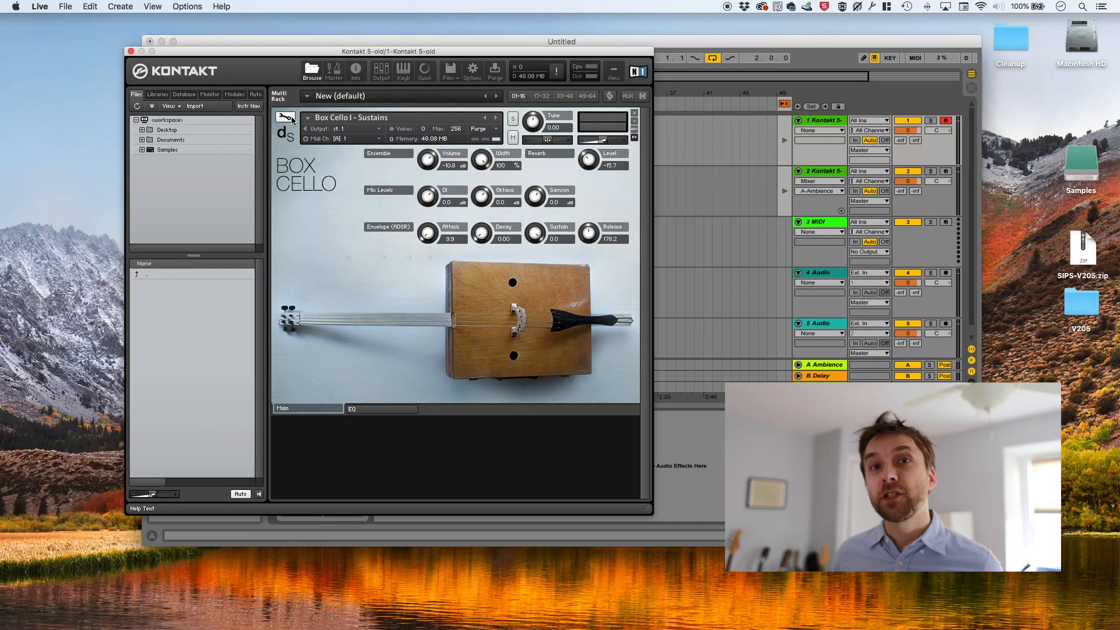
# Step: Enter Instrument Edit mode for the Box Cello via its wrench icon
pyautogui.click(284, 118)
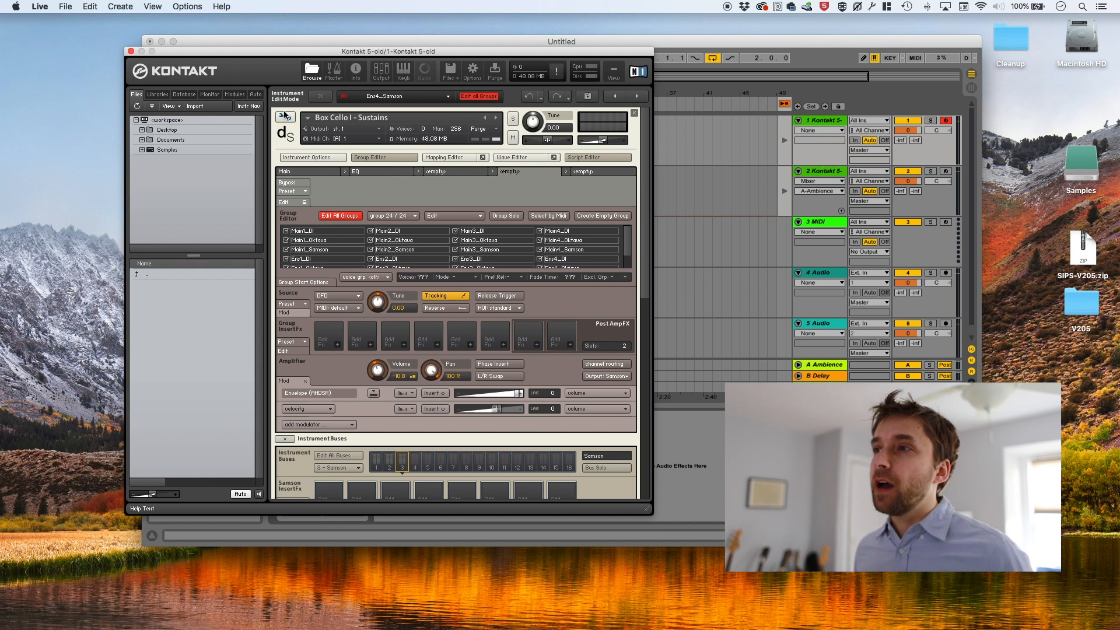
# Step: Load the factory Performance script Unisono – Portamento into the first script slot
pyautogui.click(596, 157)
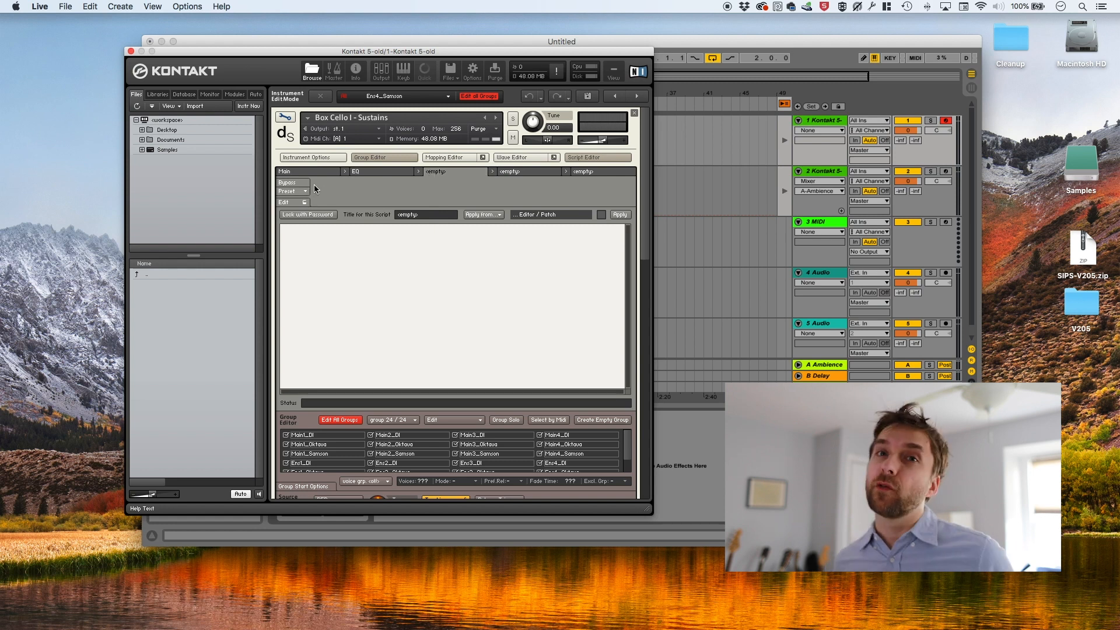
pyautogui.click(289, 191)
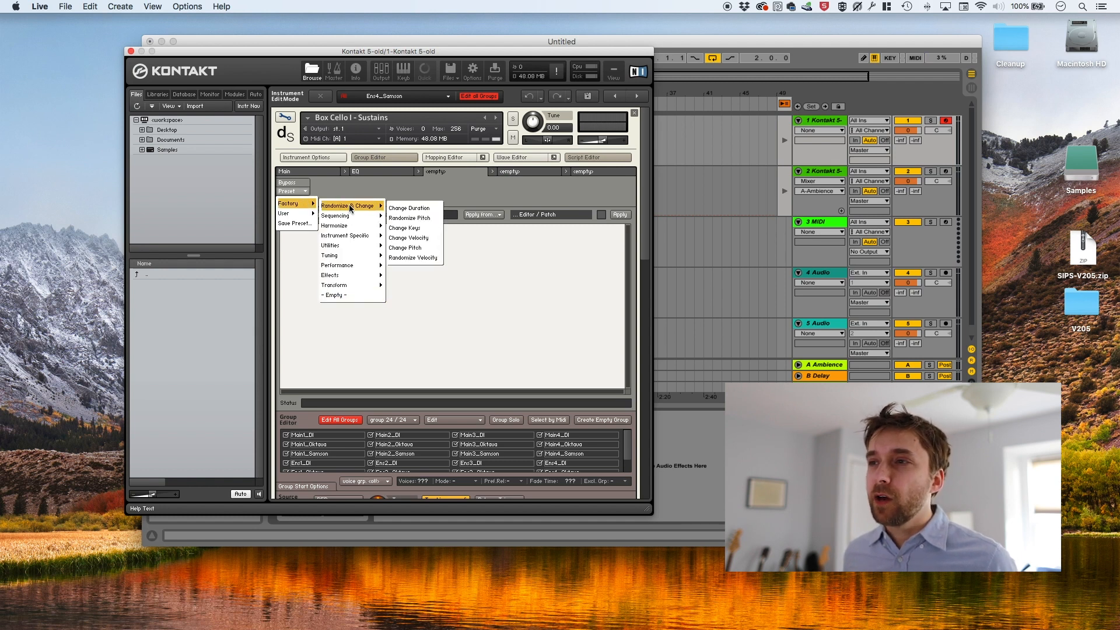
pyautogui.moveTo(347, 236)
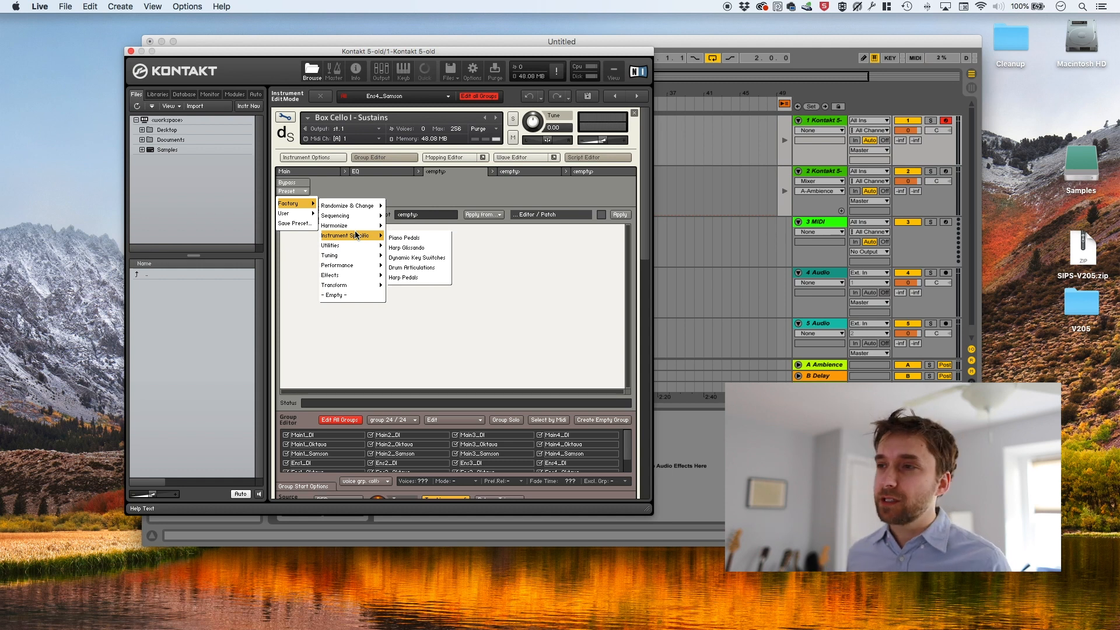
pyautogui.moveTo(336, 265)
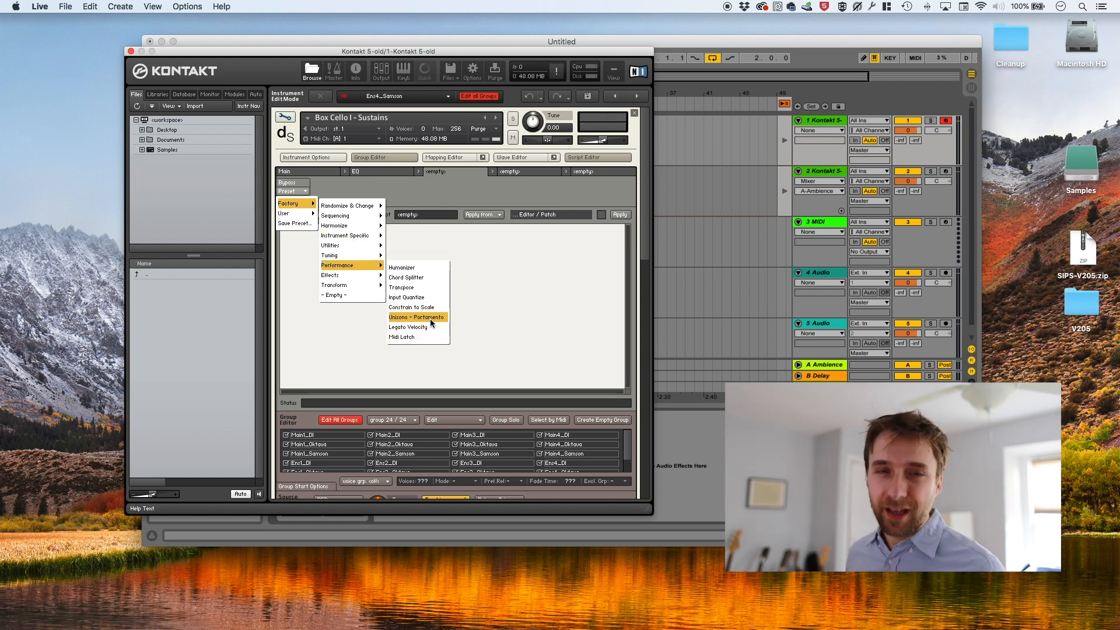
pyautogui.click(415, 318)
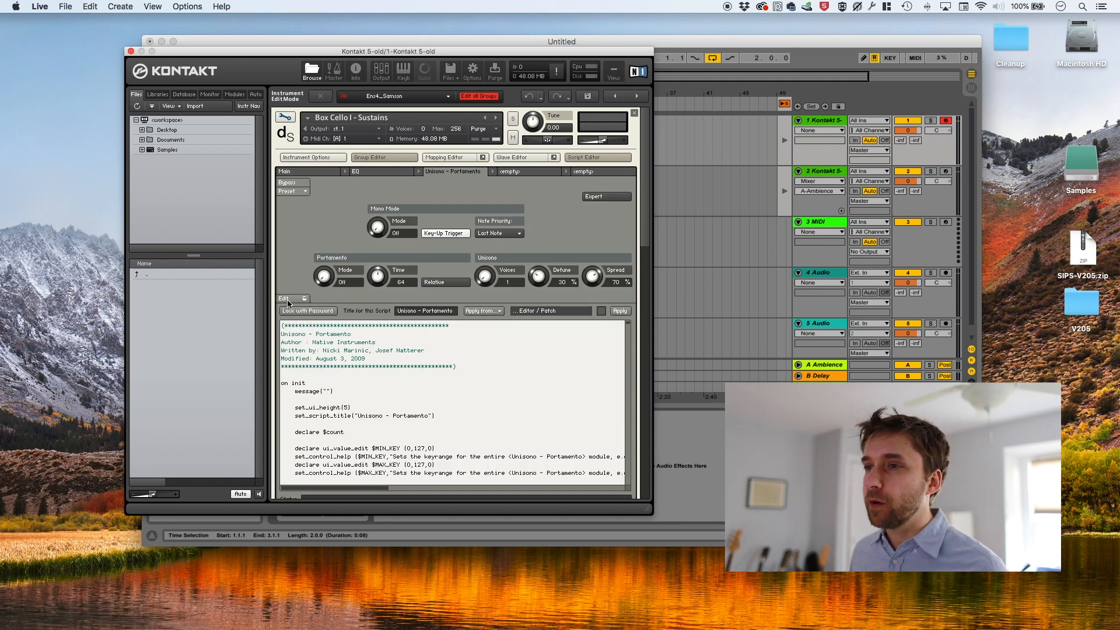
# Step: Collapse the script source and switch Mono Mode to On
pyautogui.click(384, 157)
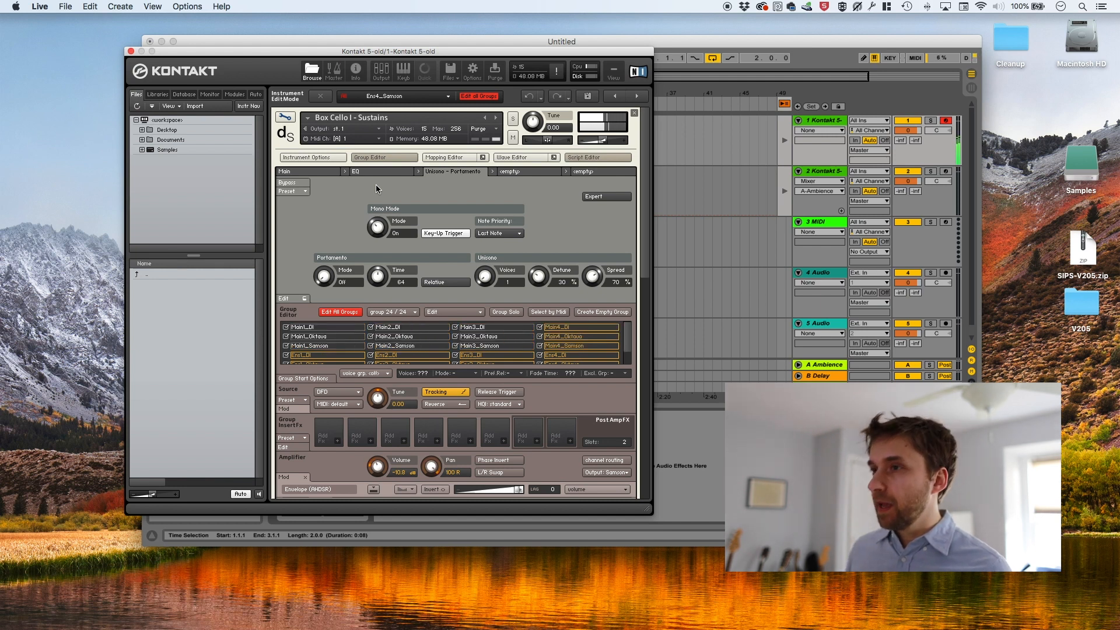
pyautogui.click(285, 171)
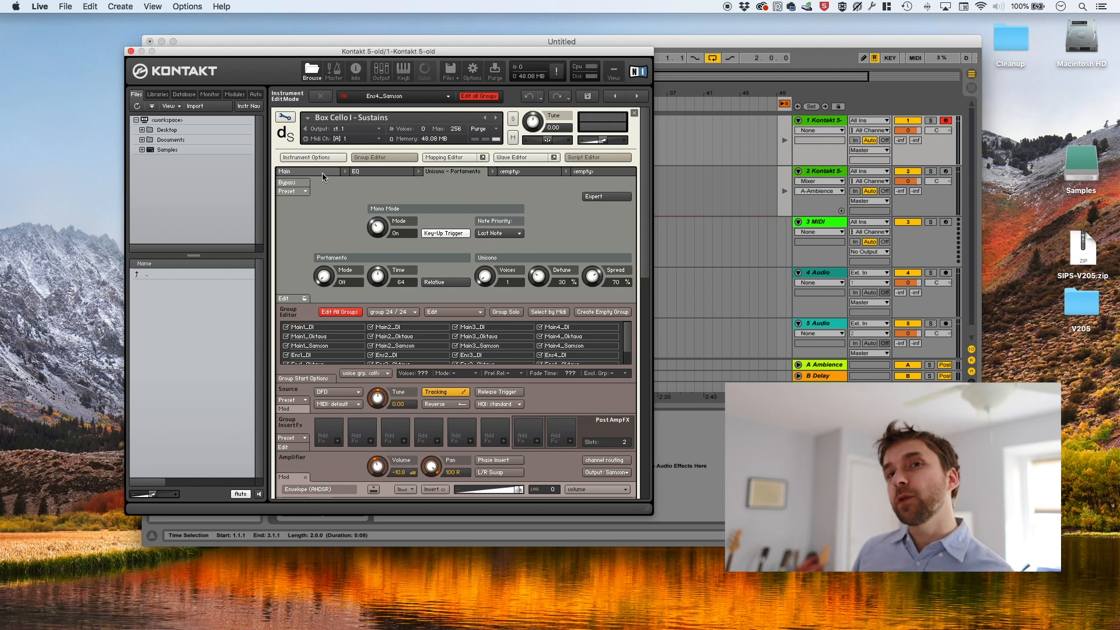
pyautogui.moveTo(334, 171)
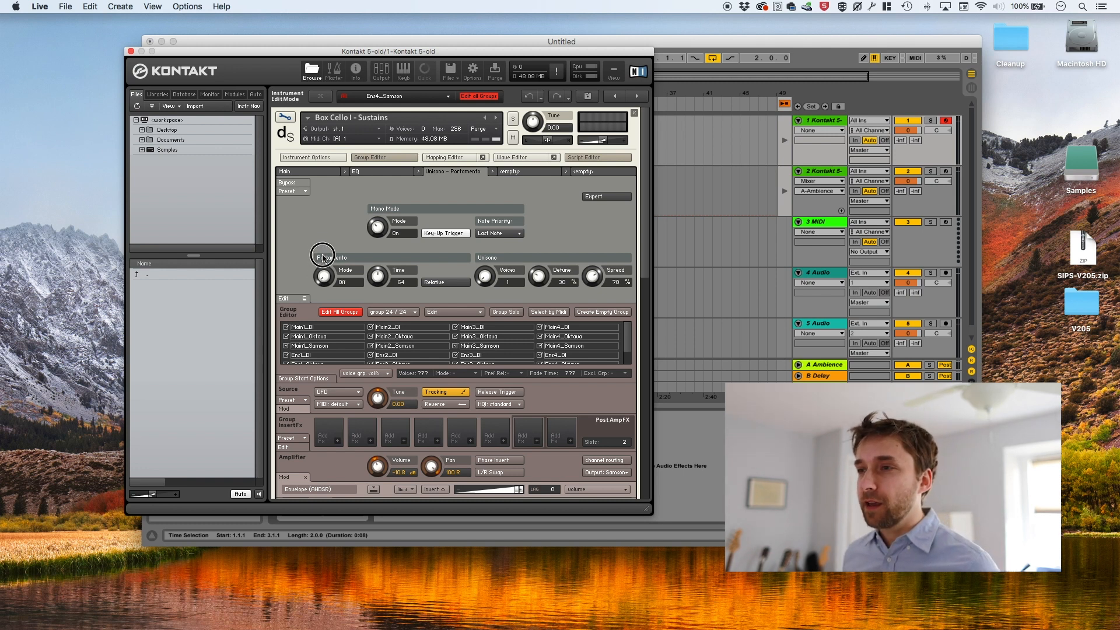
# Step: Switch the script's Portamento Mode on to Auto
pyautogui.click(323, 275)
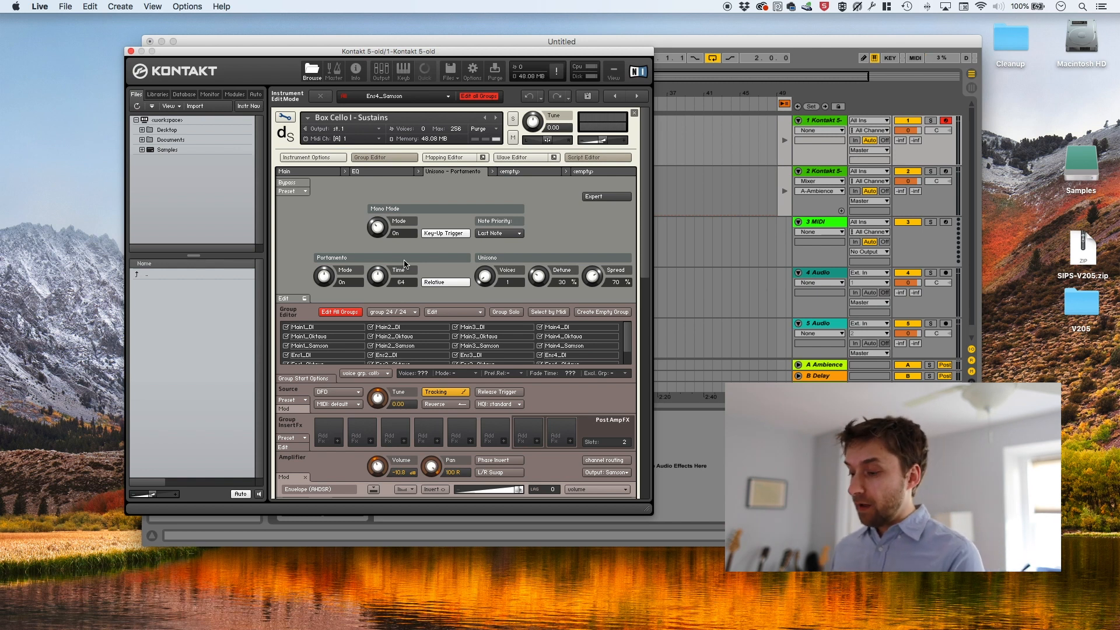
pyautogui.moveTo(377, 290)
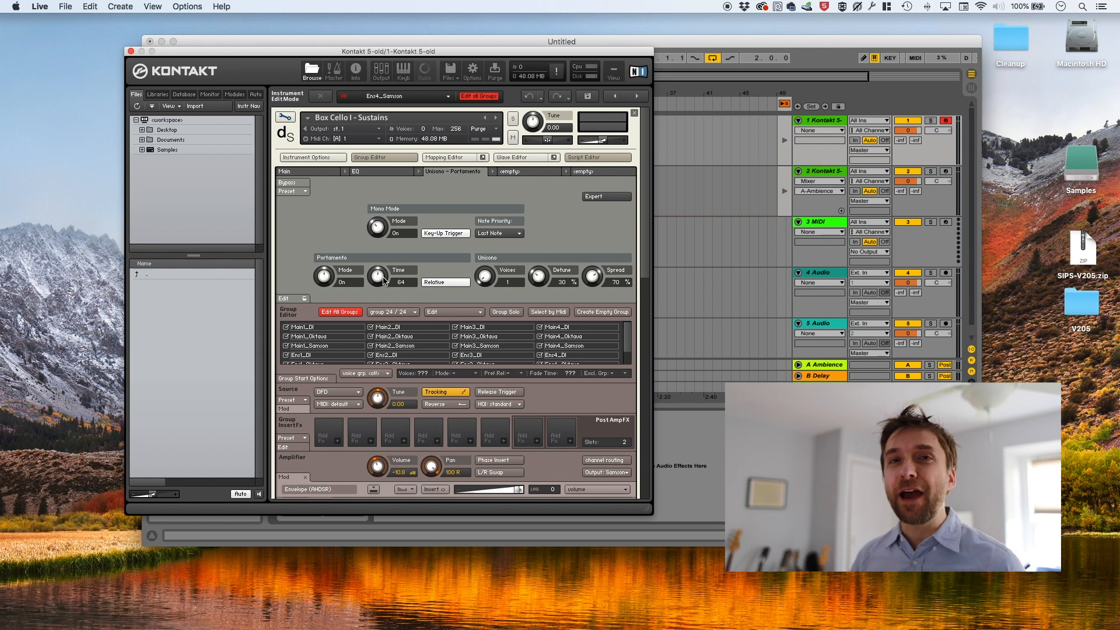
pyautogui.moveTo(323, 276)
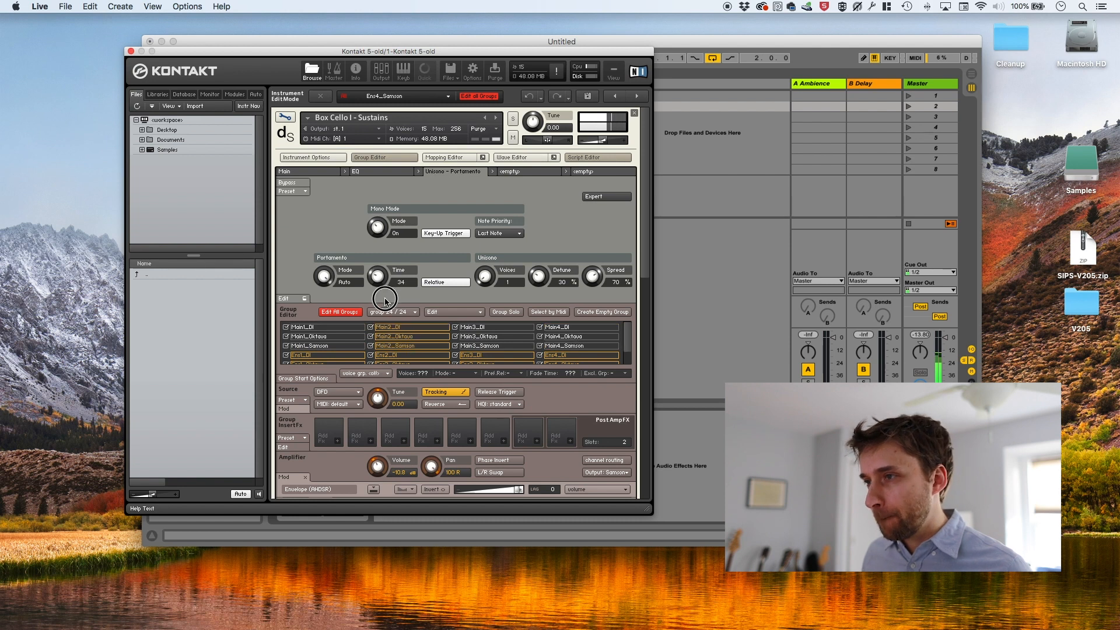
pyautogui.moveTo(378, 278); pyautogui.dragTo(380, 270)
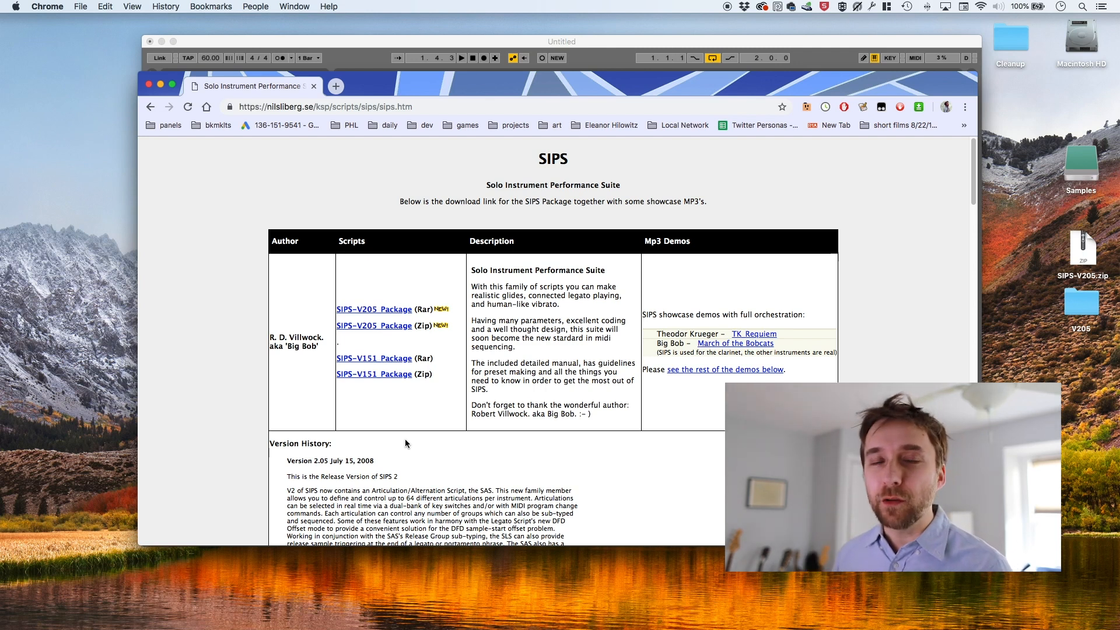
pyautogui.moveTo(612, 490)
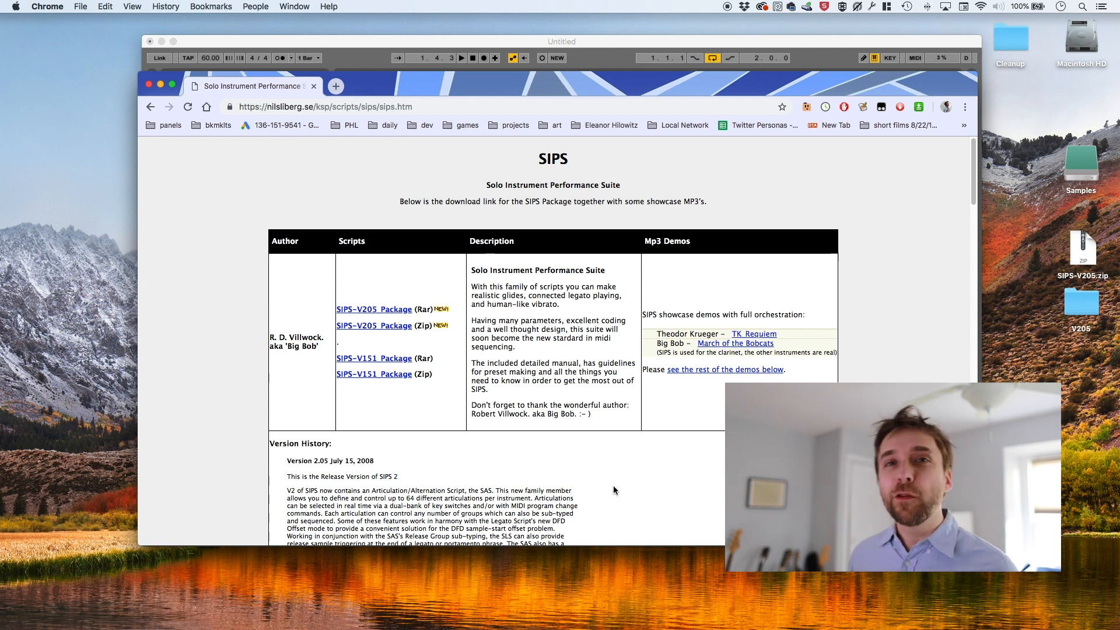
pyautogui.moveTo(664, 485)
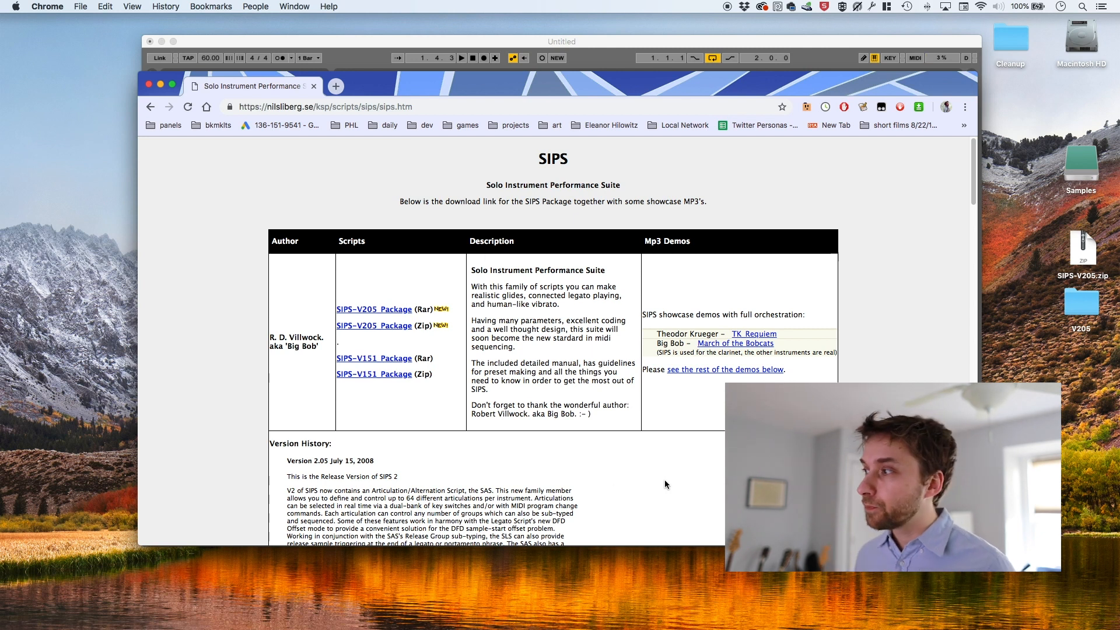
# Step: Open the downloaded V205 SIPS folder from the desktop in Finder
pyautogui.doubleClick(1080, 301)
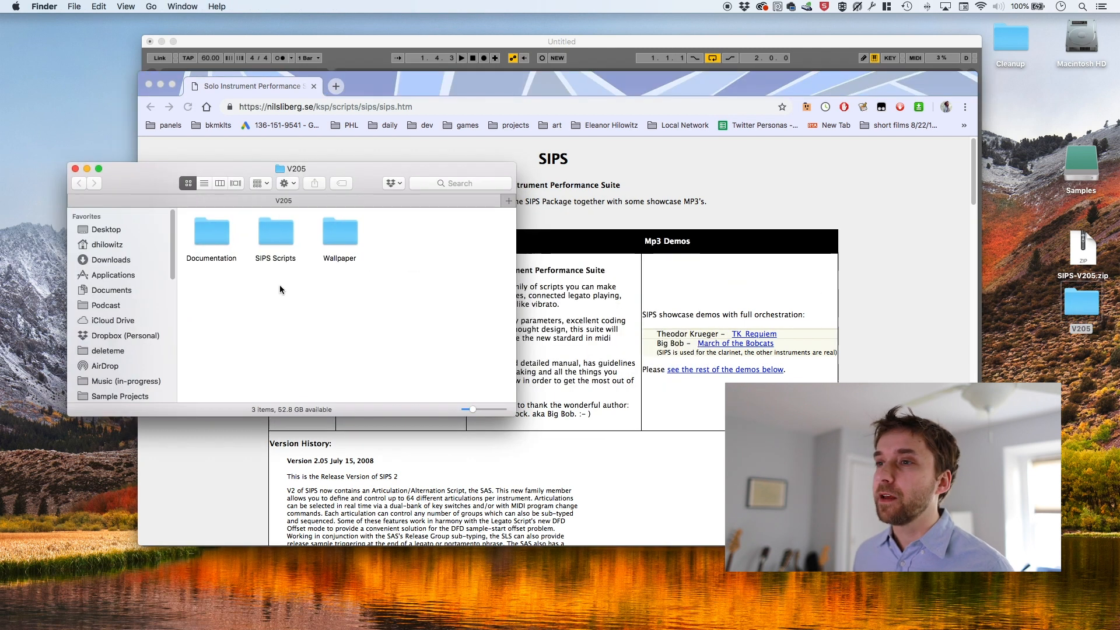
# Step: Navigate into SIPS Scripts > KR-Source to list the SIPS .txt script files
pyautogui.doubleClick(276, 230)
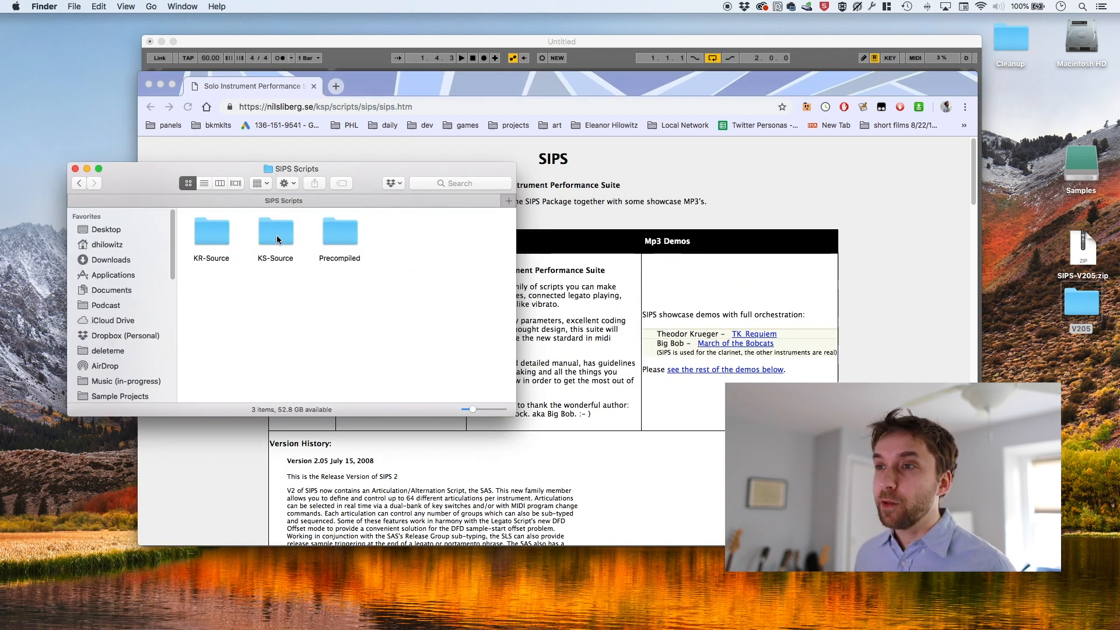
pyautogui.doubleClick(211, 229)
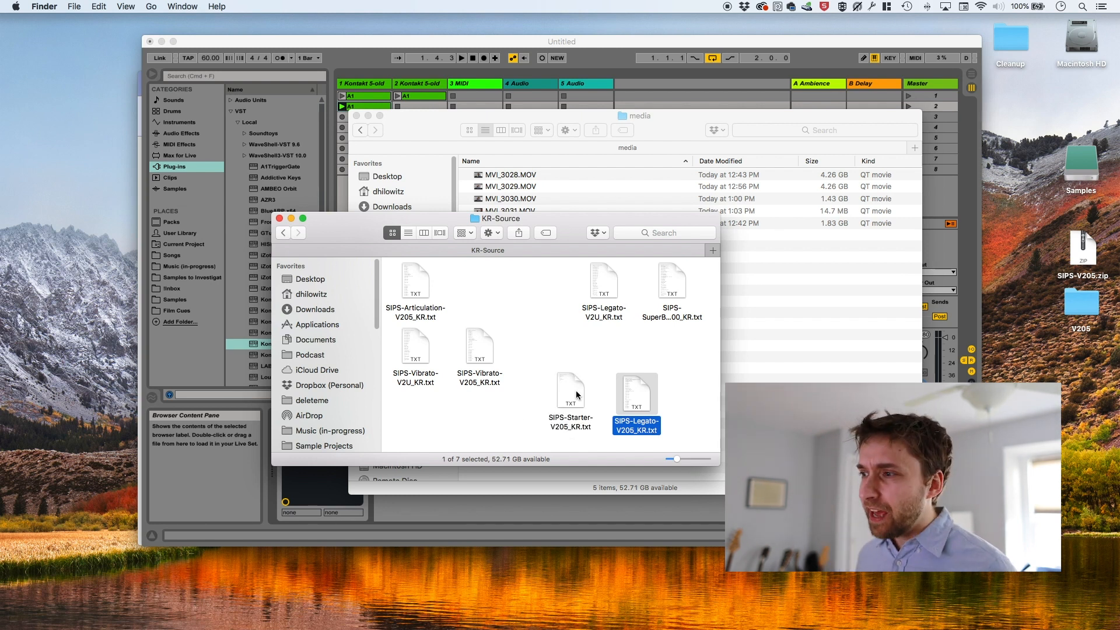
pyautogui.moveTo(655, 398)
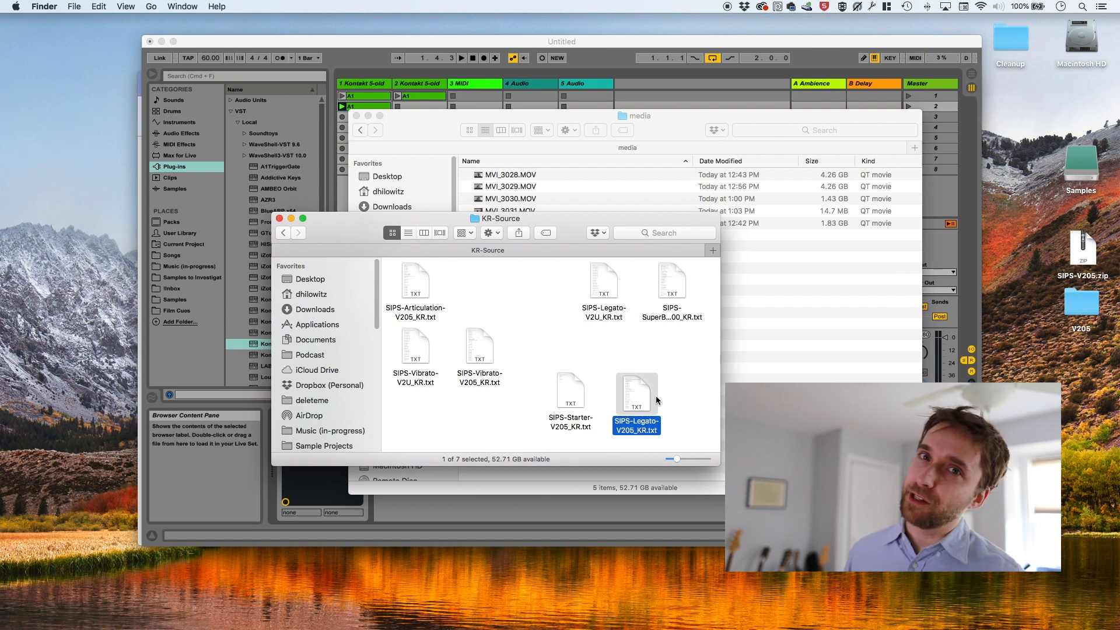
# Step: Paste the SIPS-Starter-V205_KR code into the script slot, apply it, and move to the next empty slot
pyautogui.click(570, 392)
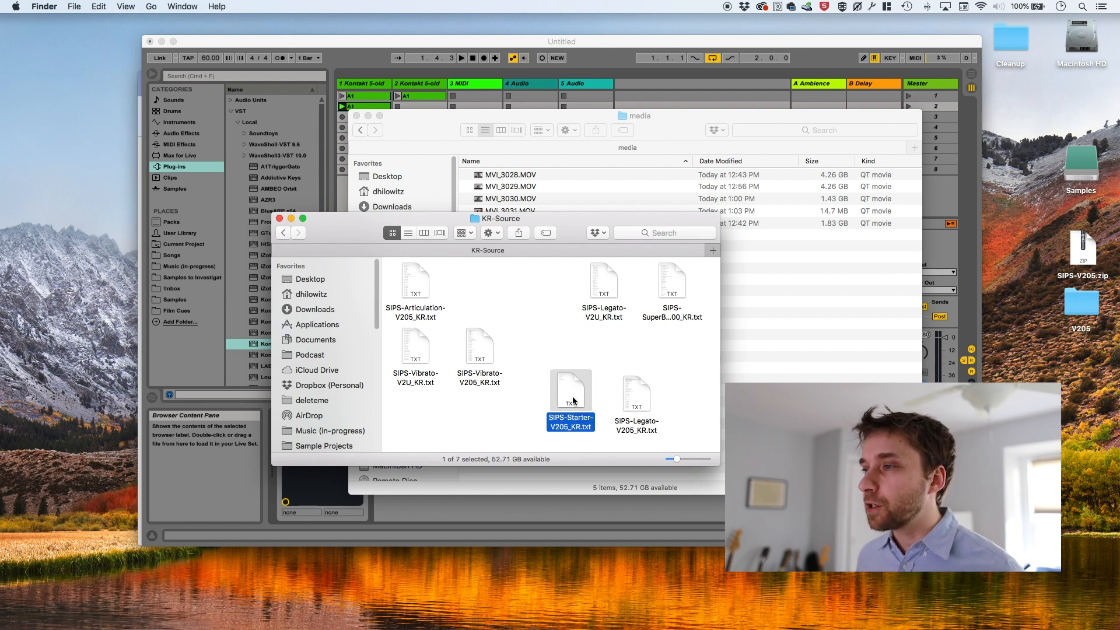
pyautogui.doubleClick(570, 392)
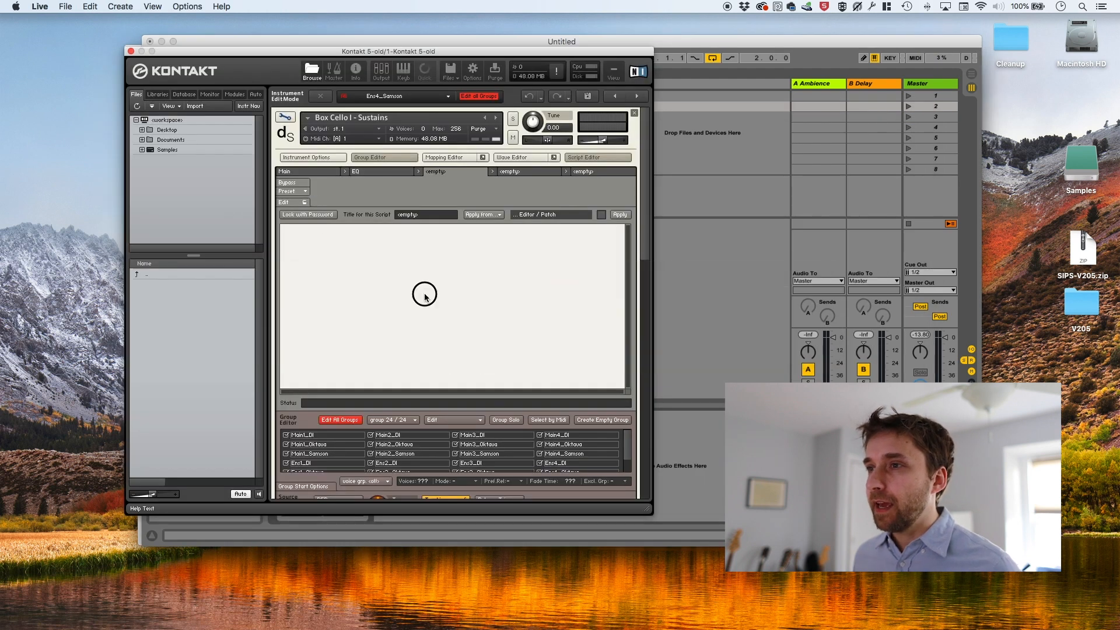
pyautogui.click(618, 215)
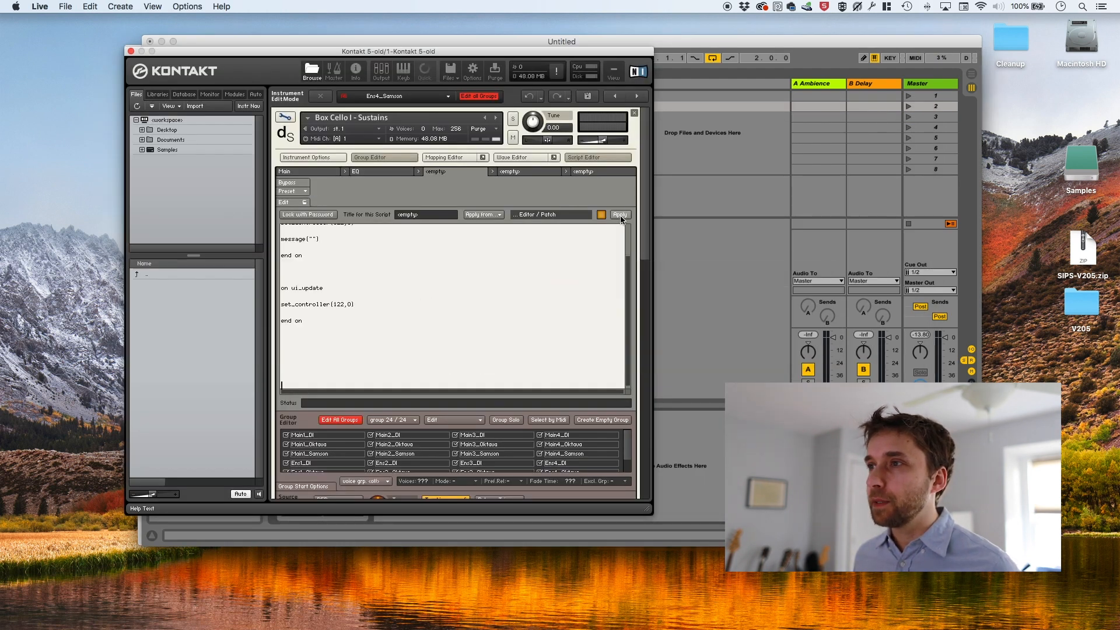
pyautogui.click(618, 215)
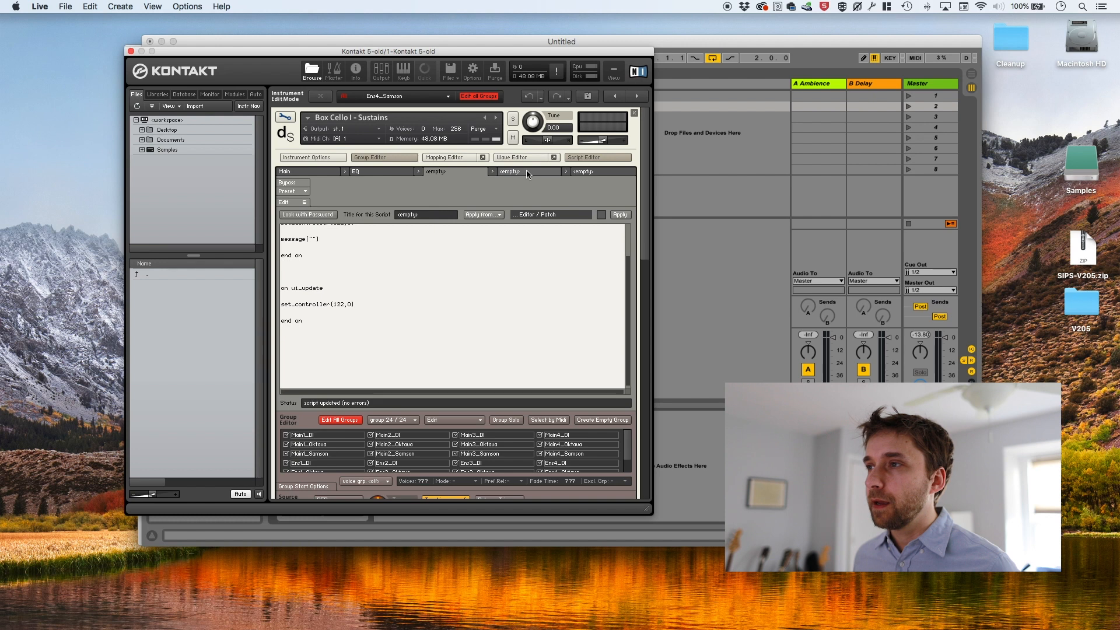
pyautogui.click(283, 202)
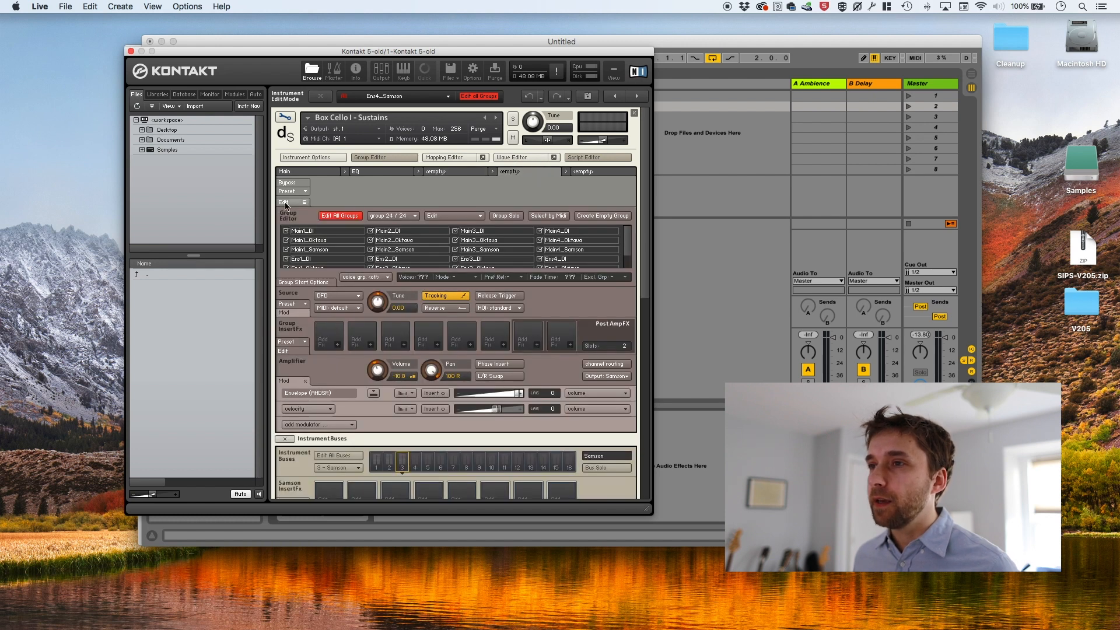
# Step: Paste the SIPS-Legato-V205_KR code into the empty slot's editor and apply it
pyautogui.click(596, 157)
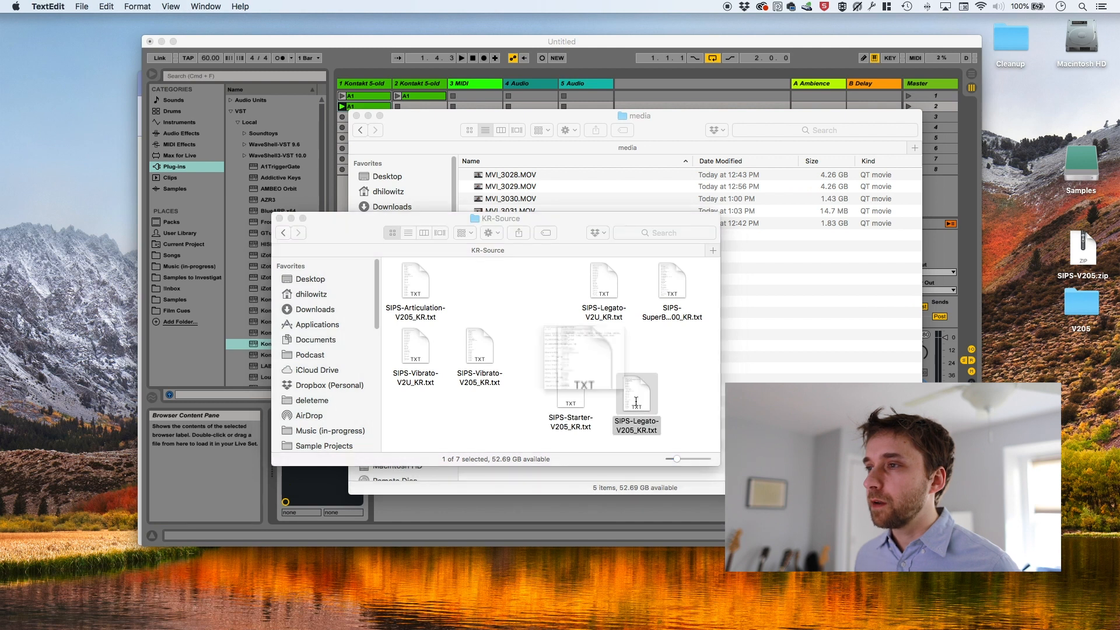
pyautogui.doubleClick(634, 396)
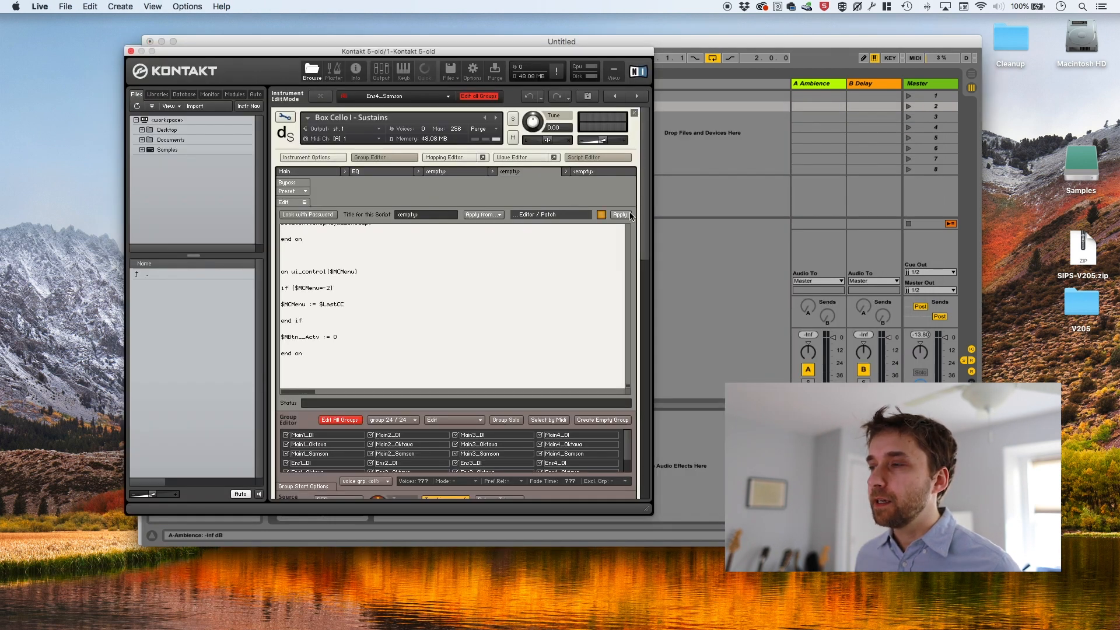
pyautogui.click(618, 215)
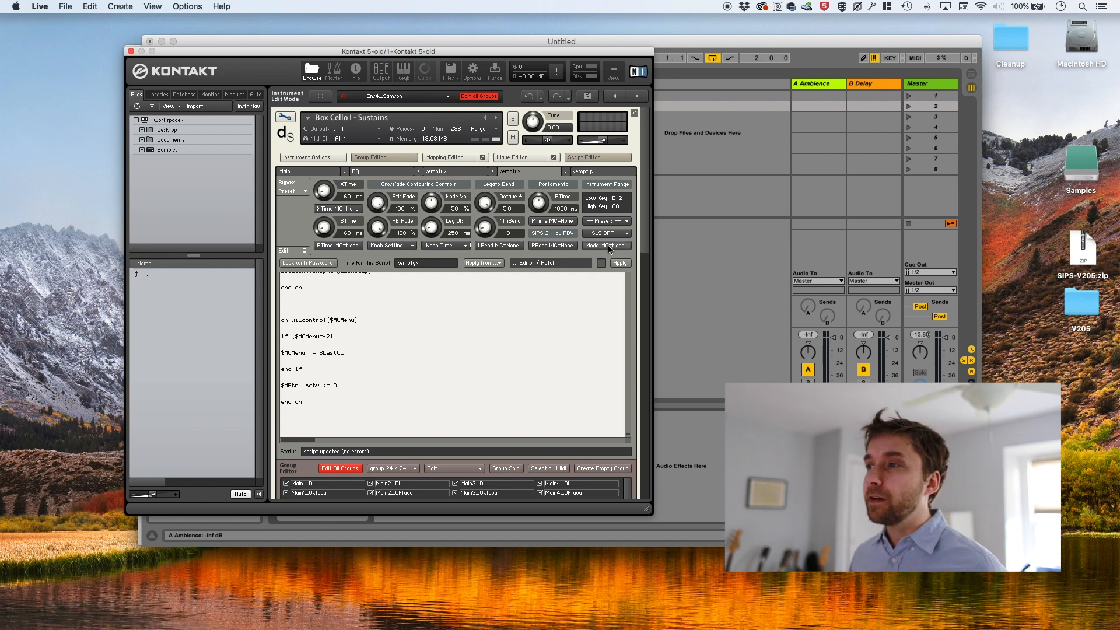
# Step: Change the legato script mode from SLS OFF to Legato Mode
pyautogui.click(605, 245)
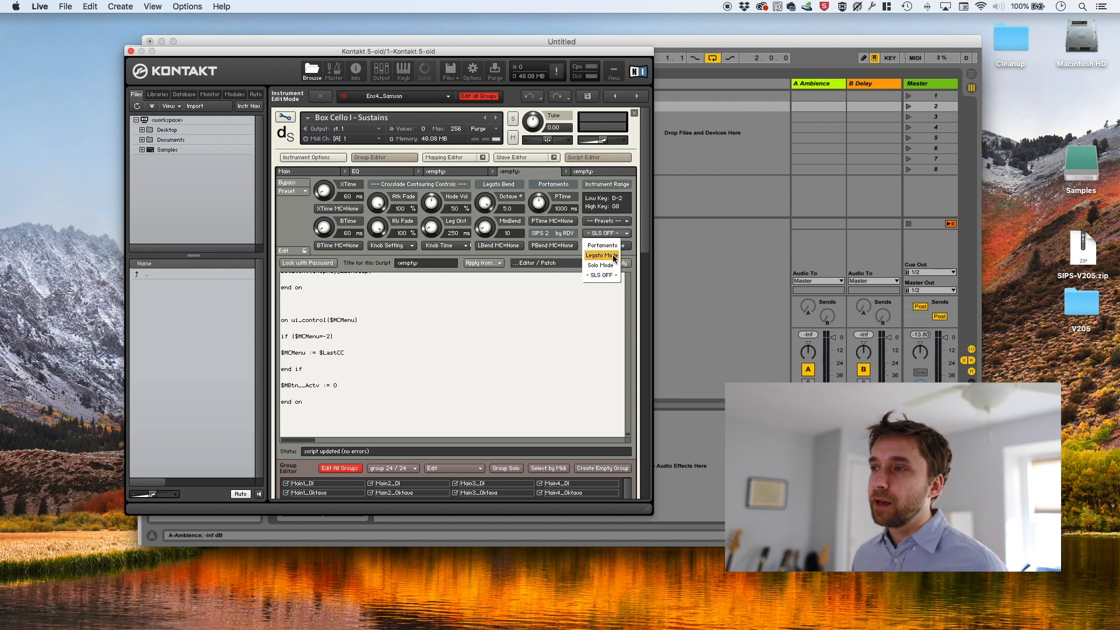
pyautogui.click(602, 255)
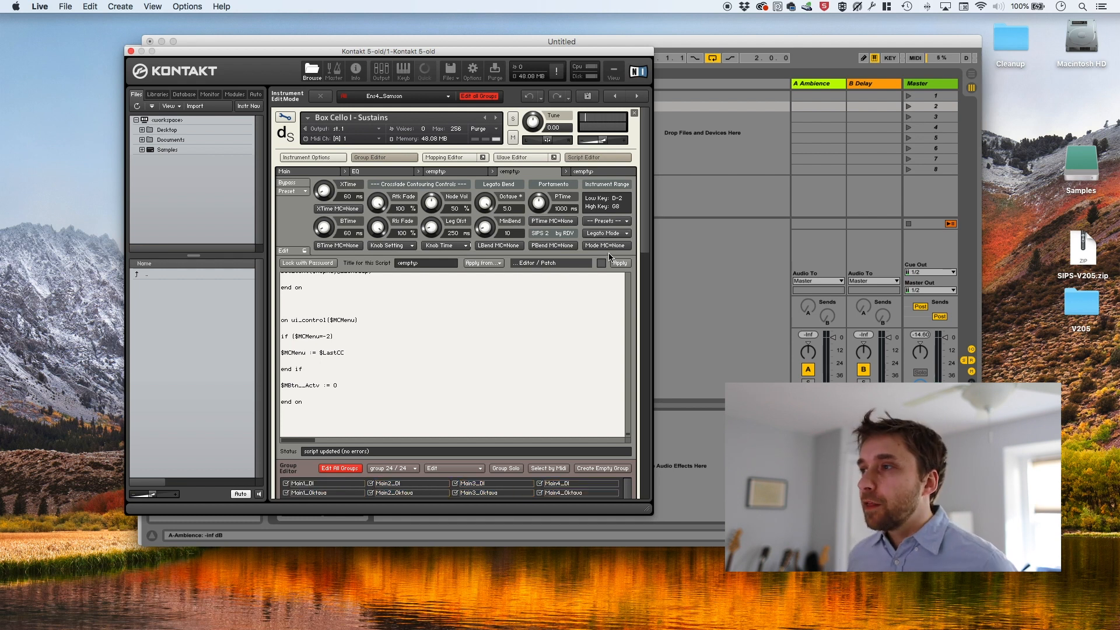
# Step: Load the Cello 1 preset, then step forward to Cello 2
pyautogui.click(606, 220)
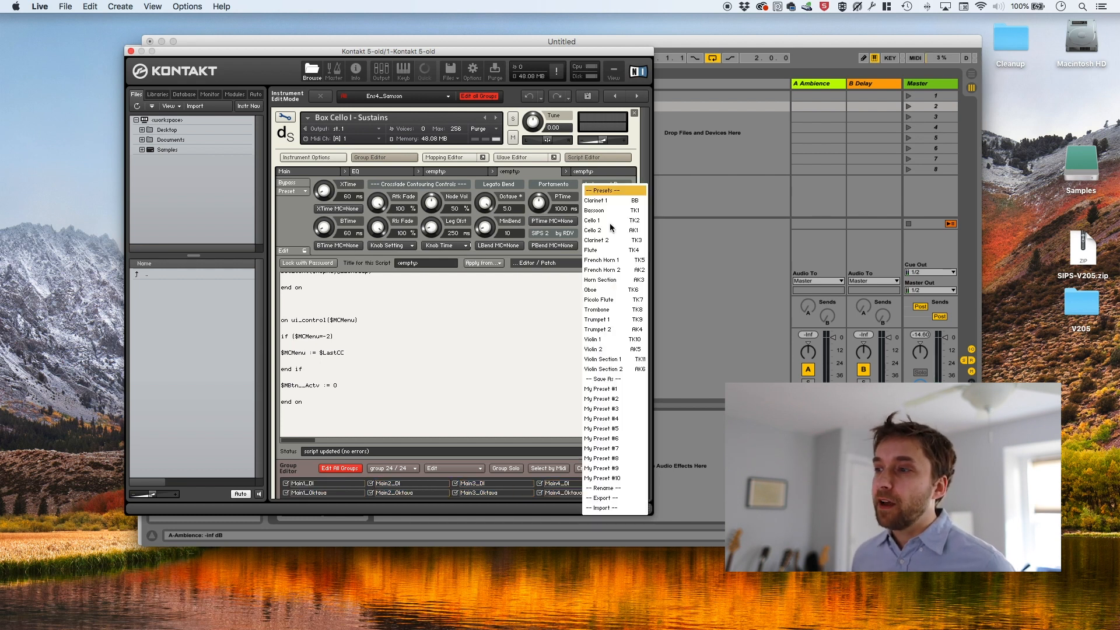
pyautogui.moveTo(596, 221)
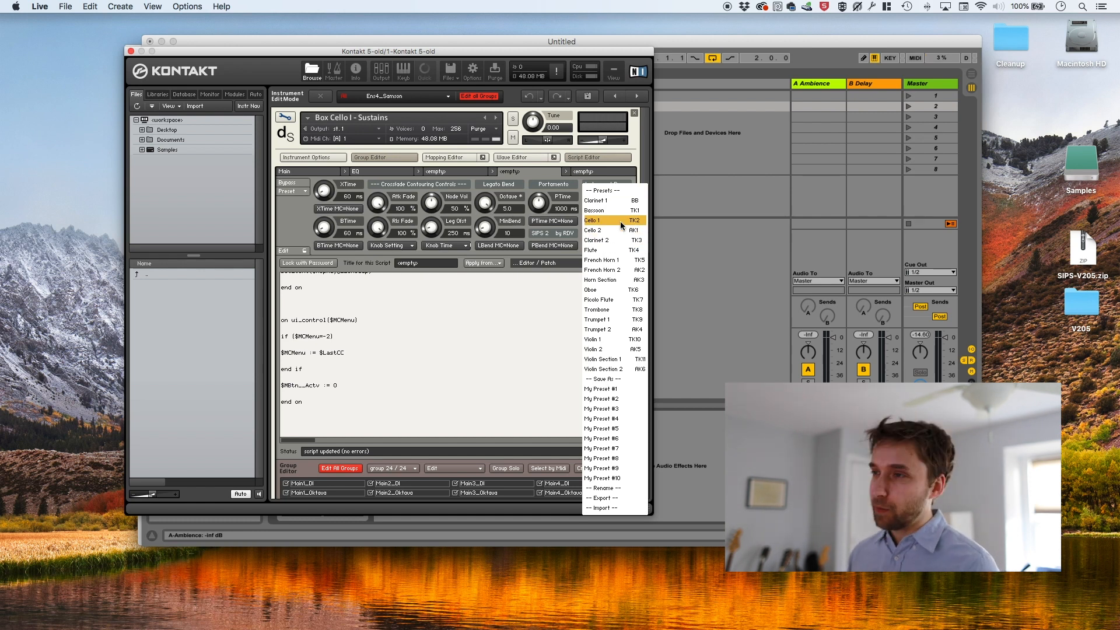
pyautogui.click(594, 220)
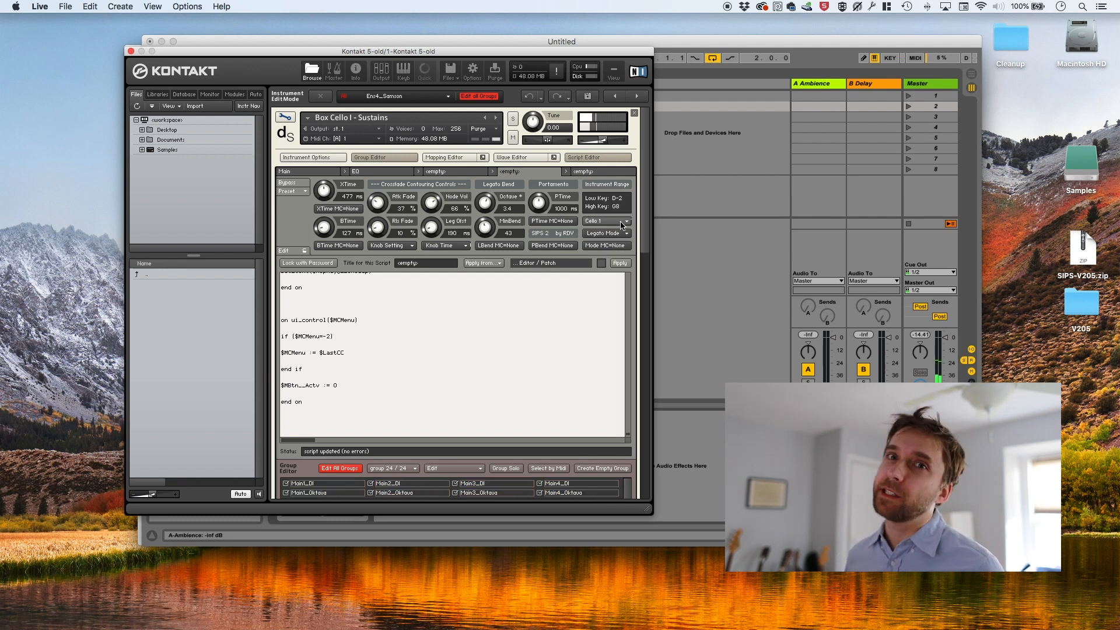
pyautogui.click(603, 221)
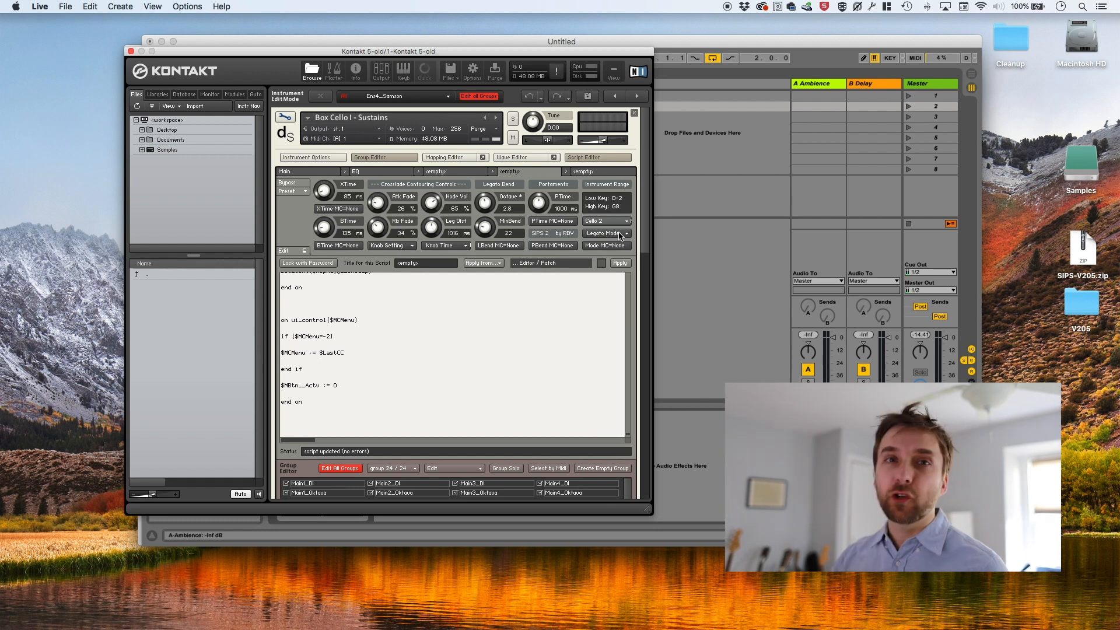